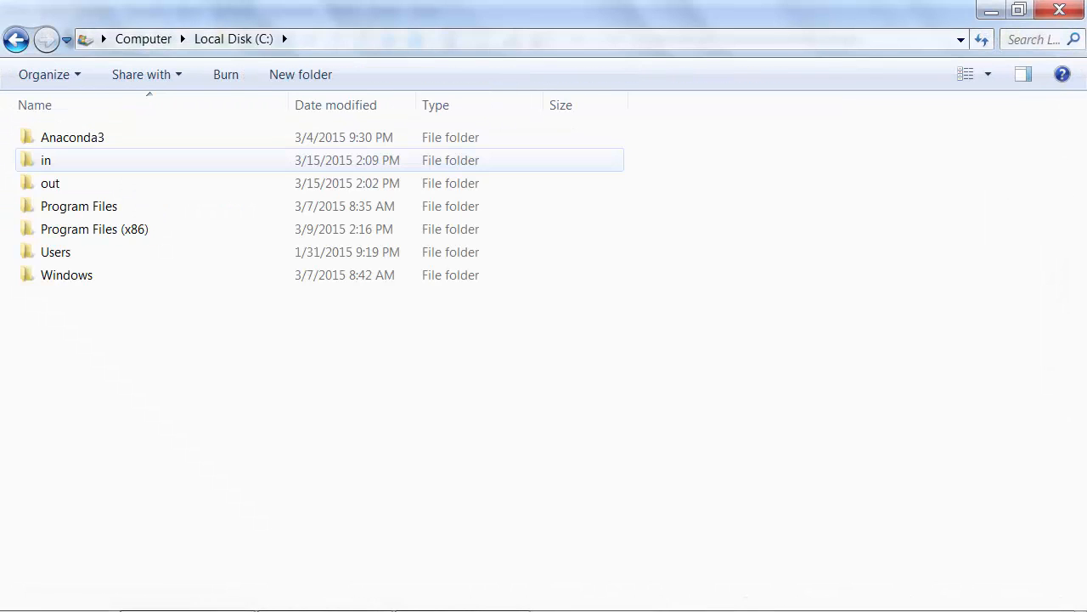
Step: Open the in folder on the C: drive in Explorer
double_click(46, 160)
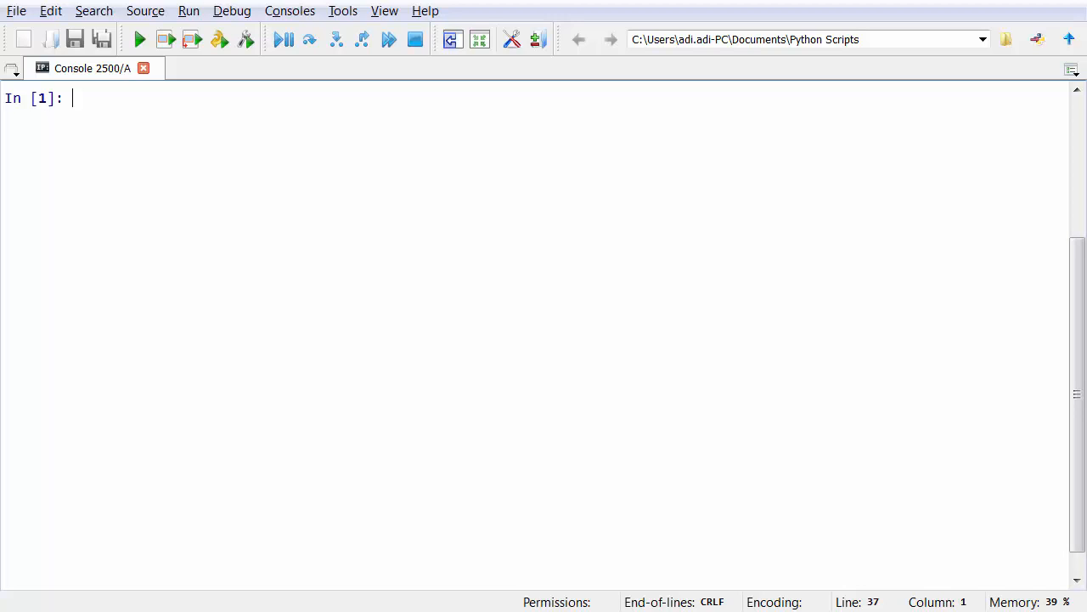
Step: Run file=open("C:\\in\\testing.txt",'w') to create an empty testing.txt in C:\in
text(file)
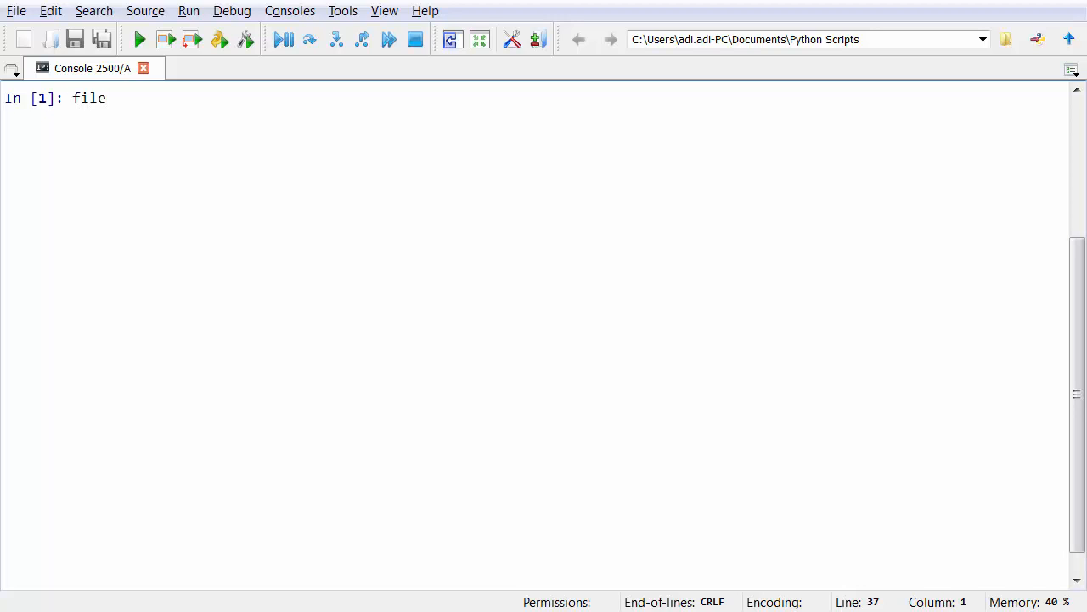
text(=open()
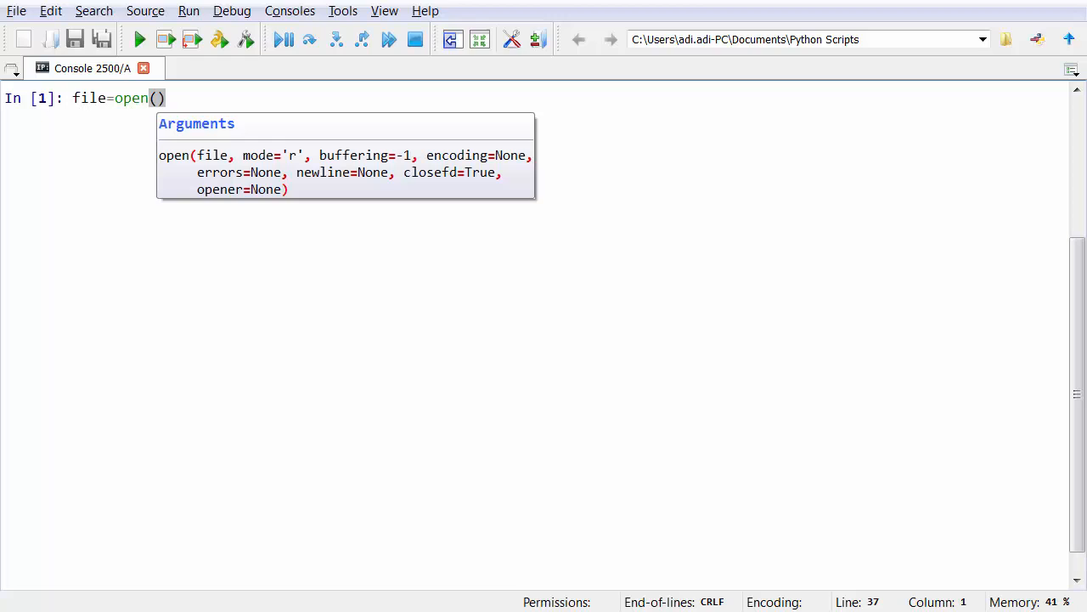
text(")
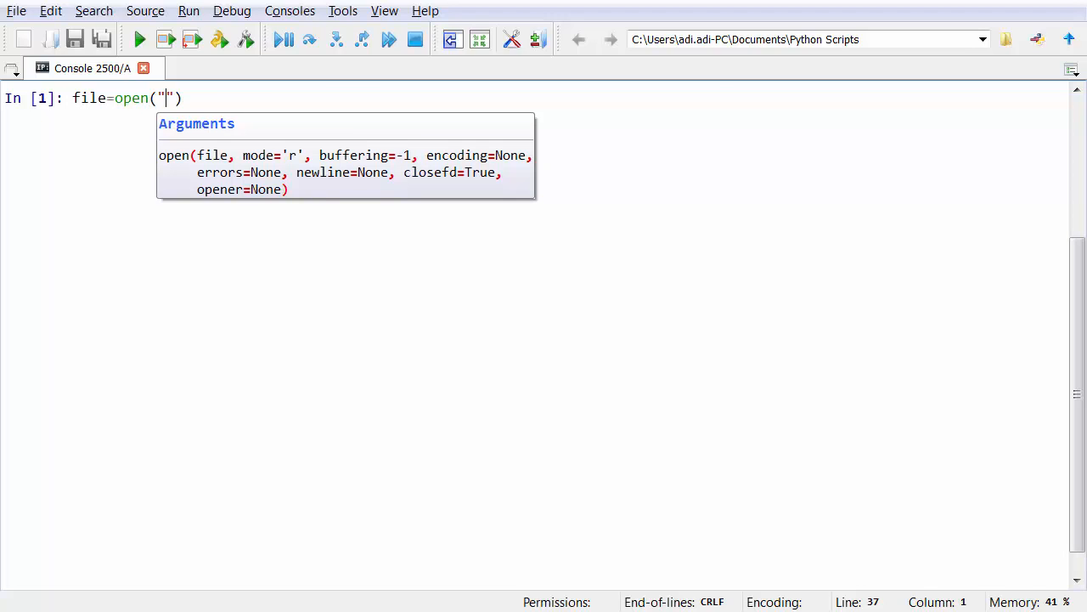
text(C)
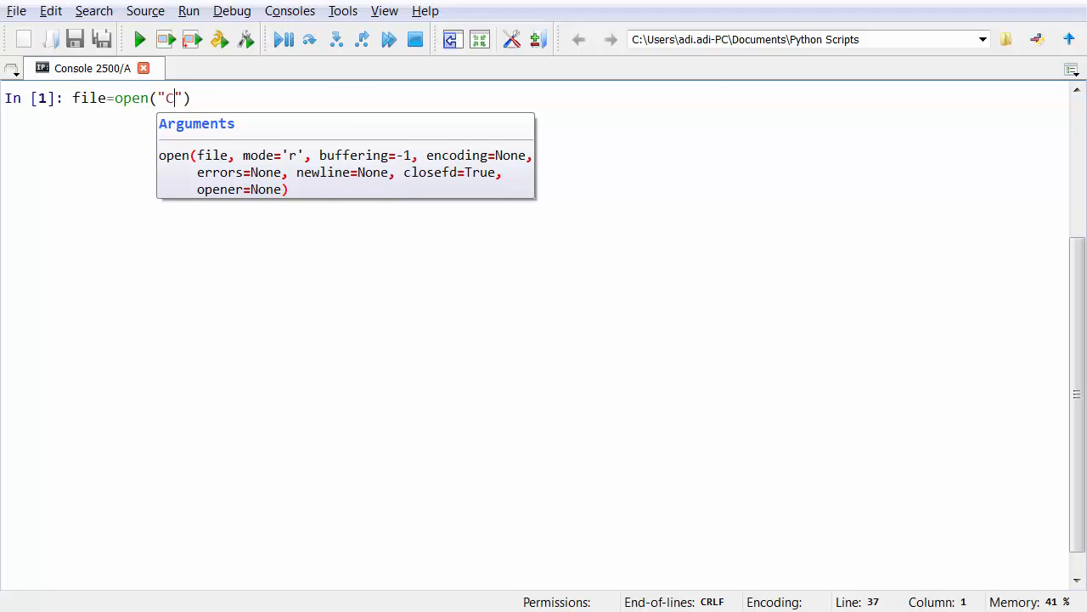
text(:\)
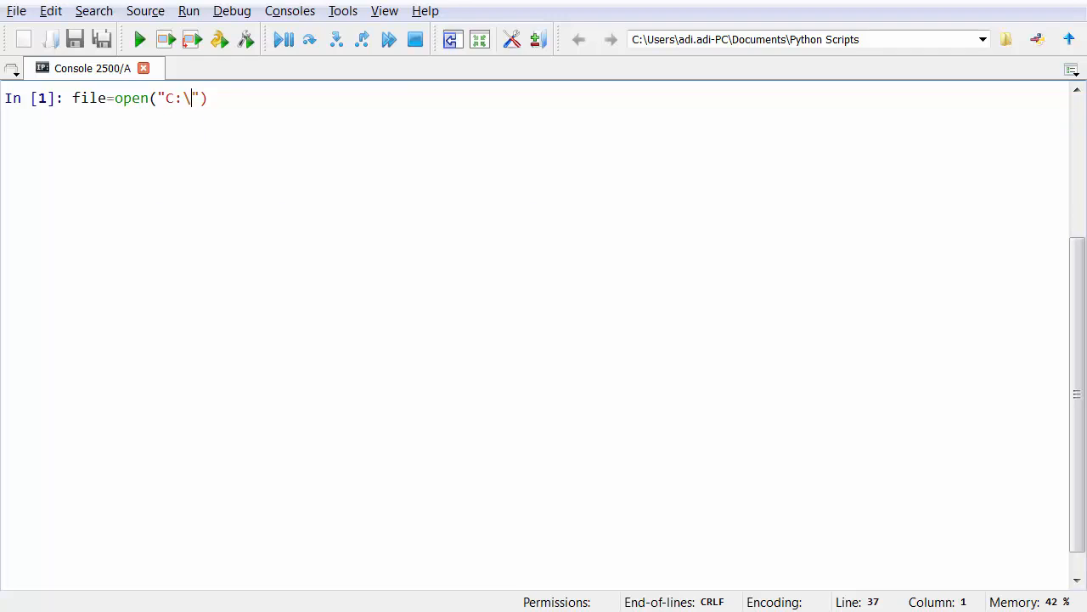
text(\)
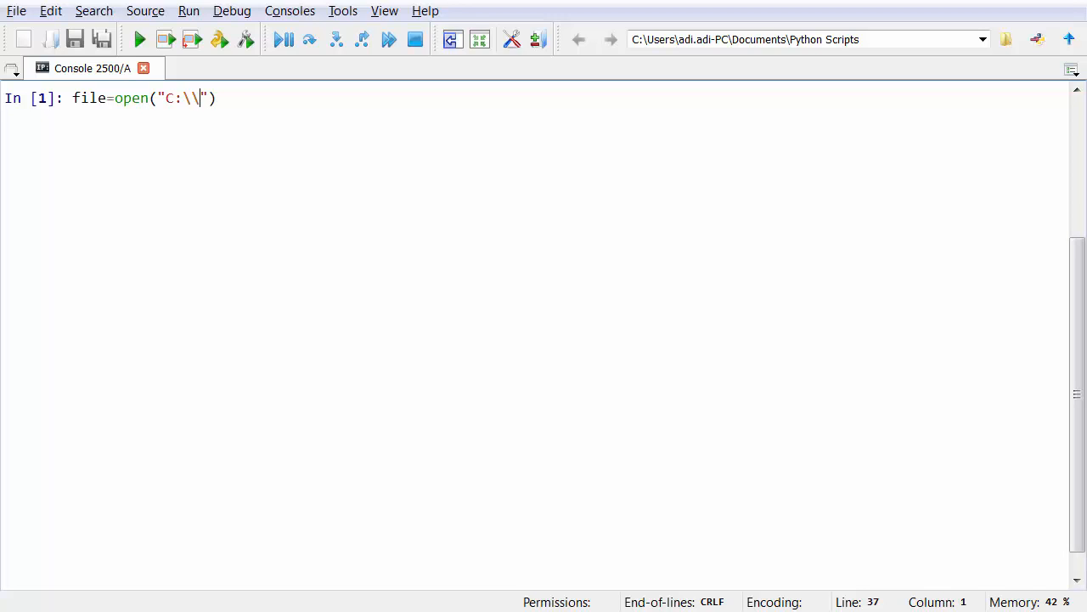
text(in\\)
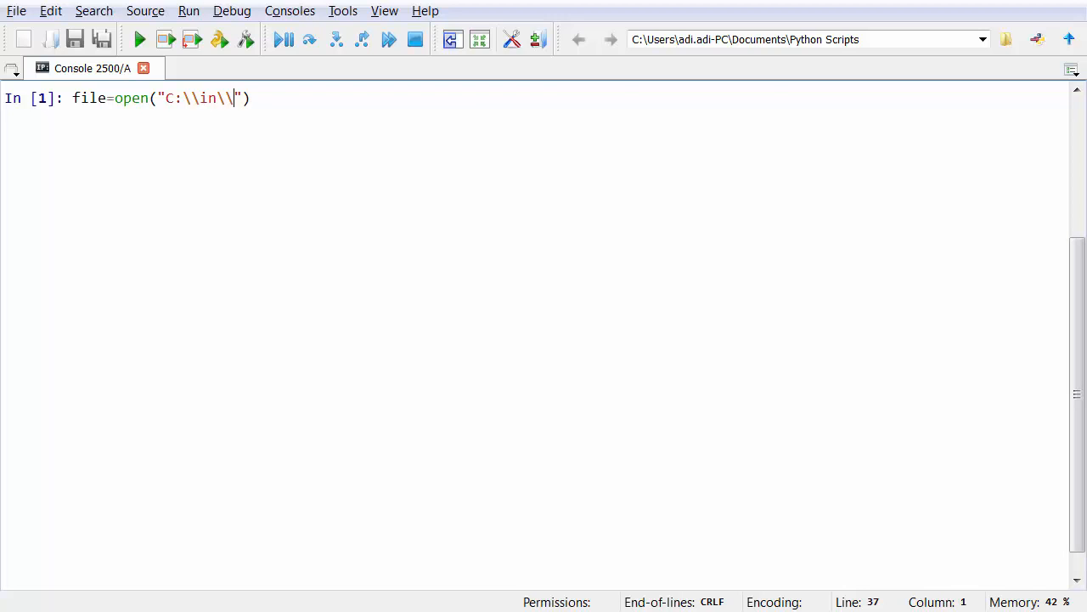
text(testing)
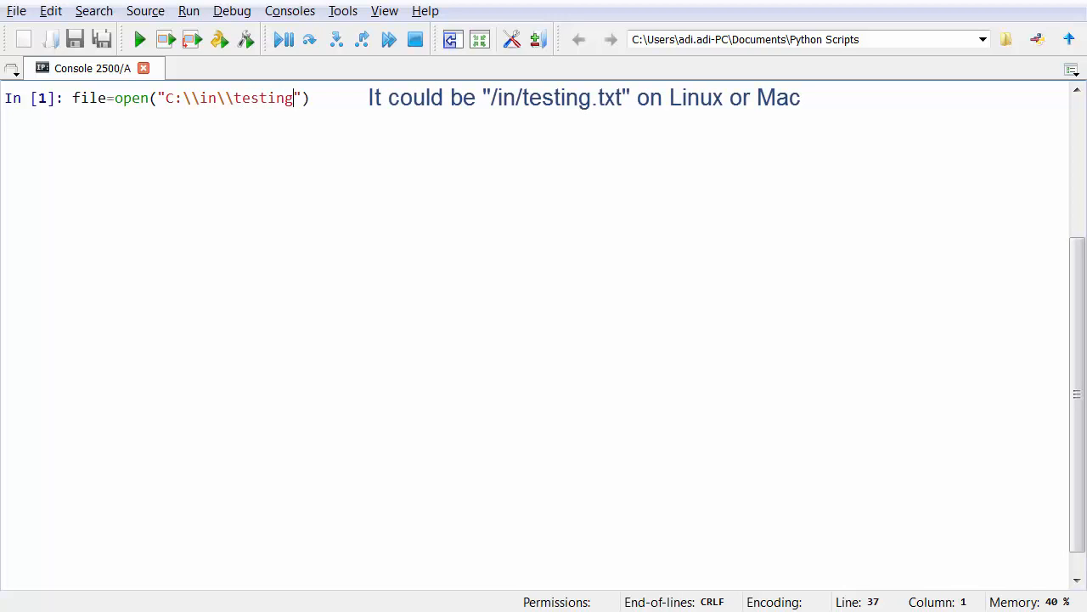
text(.txt)
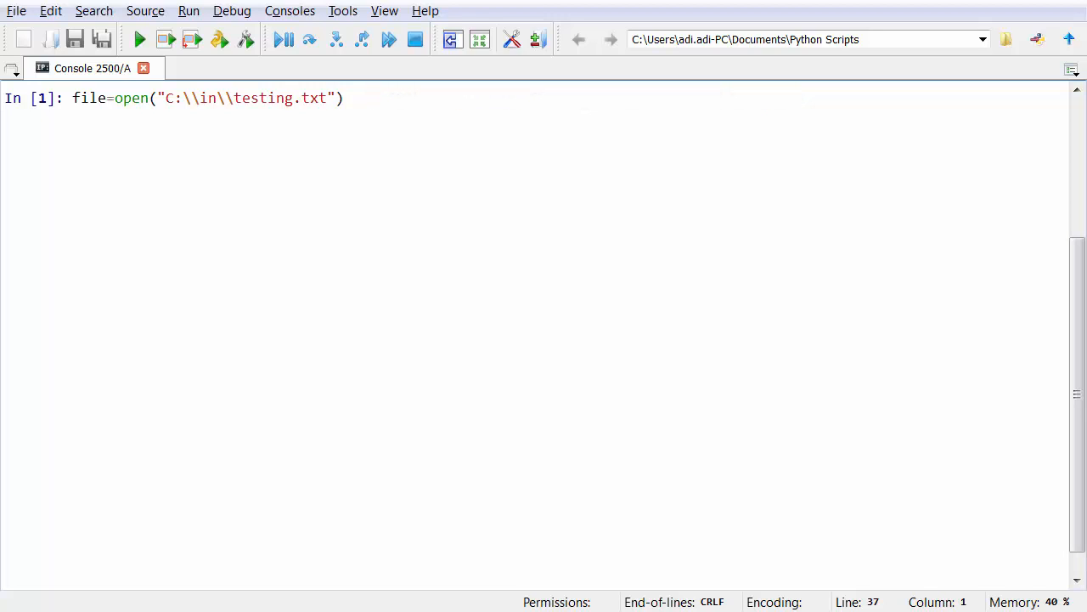
text(,'')
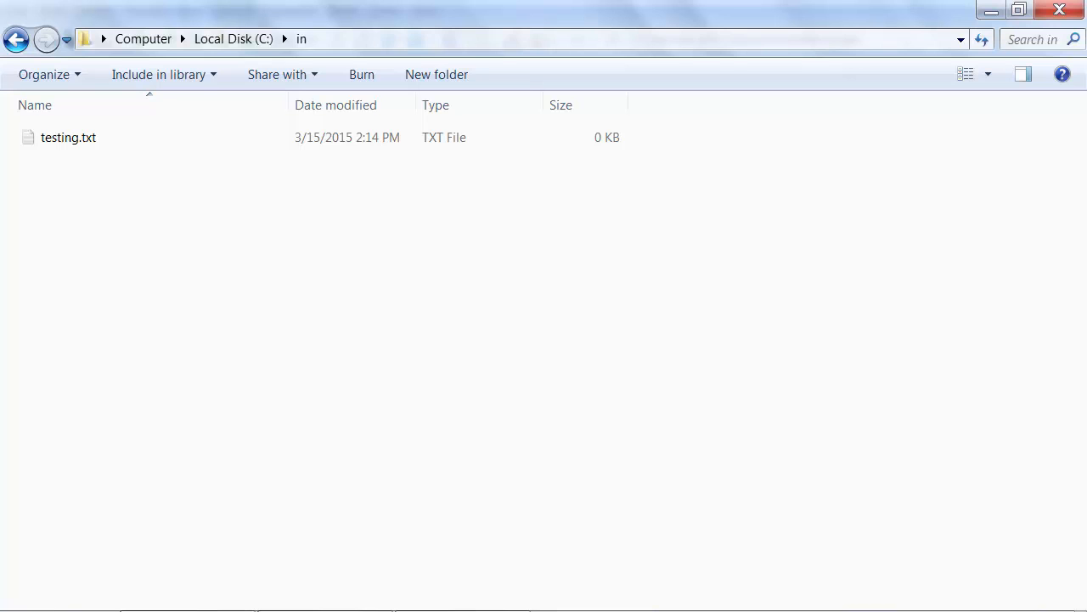
Step: Attempt deleting testing.txt, hit File In Use, then run file.close() in the console
click(68, 136)
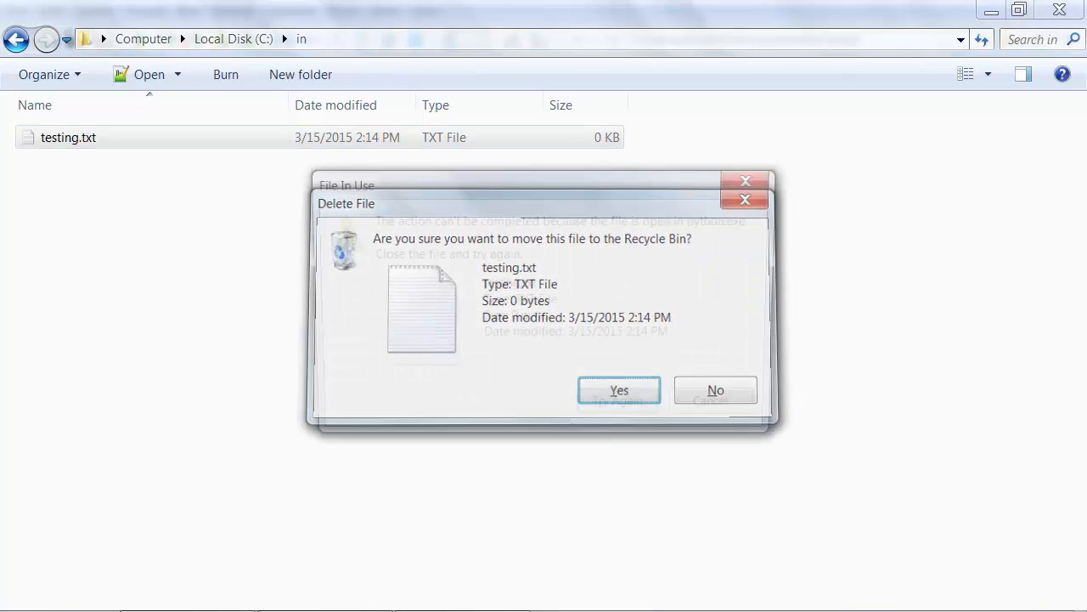
click(618, 389)
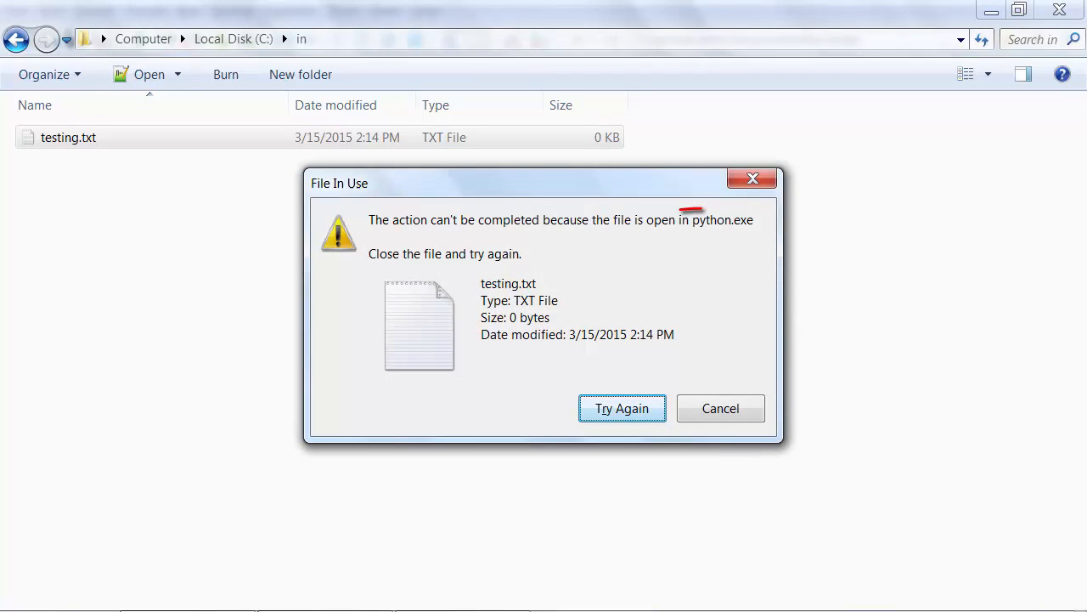
drag(646, 220, 756, 221)
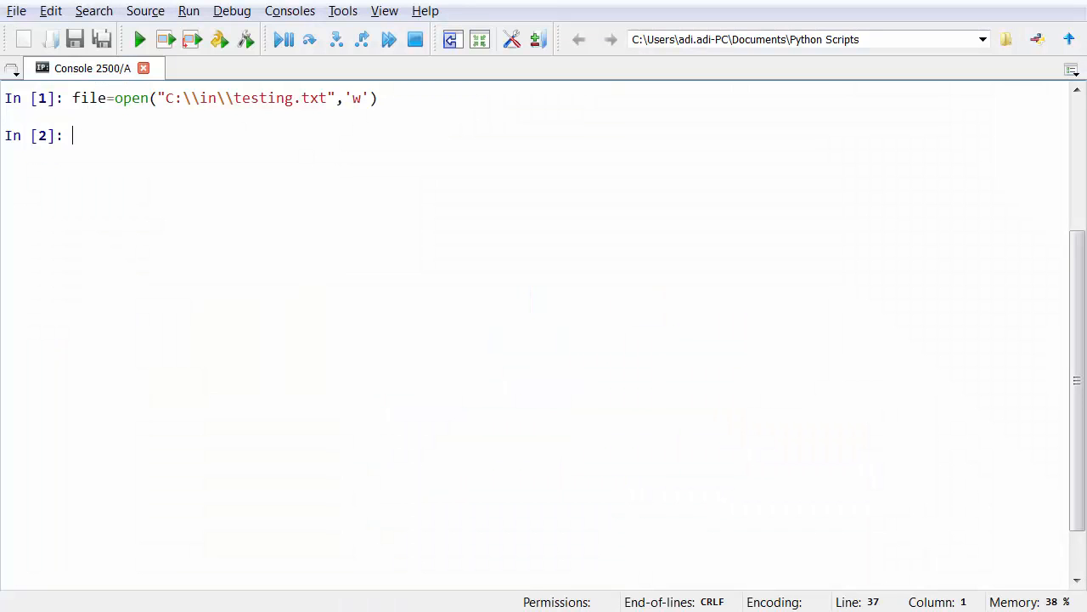
text(file.close)
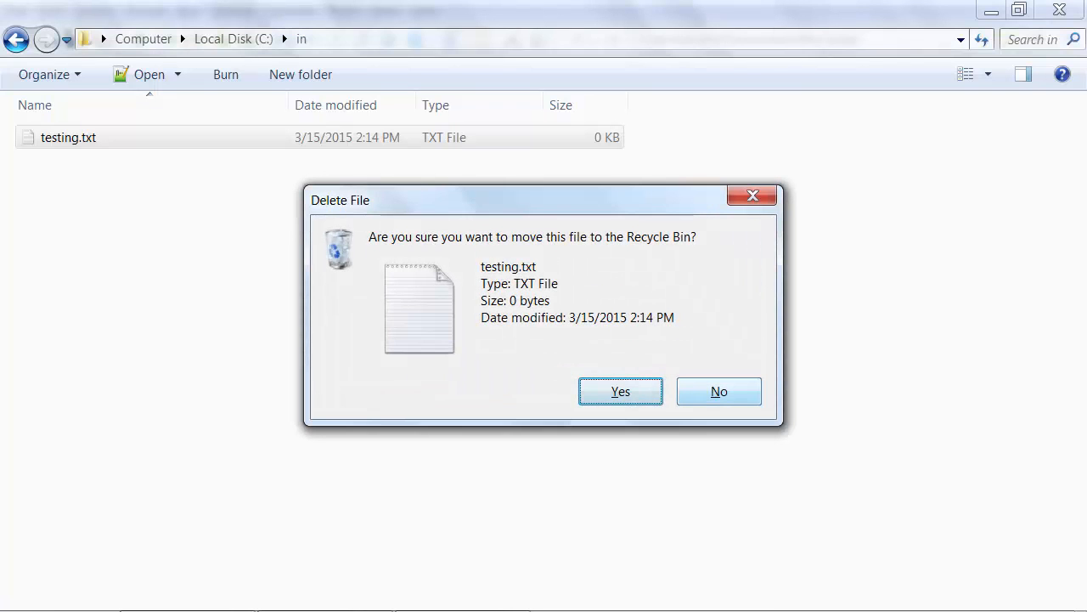
Step: Confirm moving testing.txt to the Recycle Bin
click(620, 391)
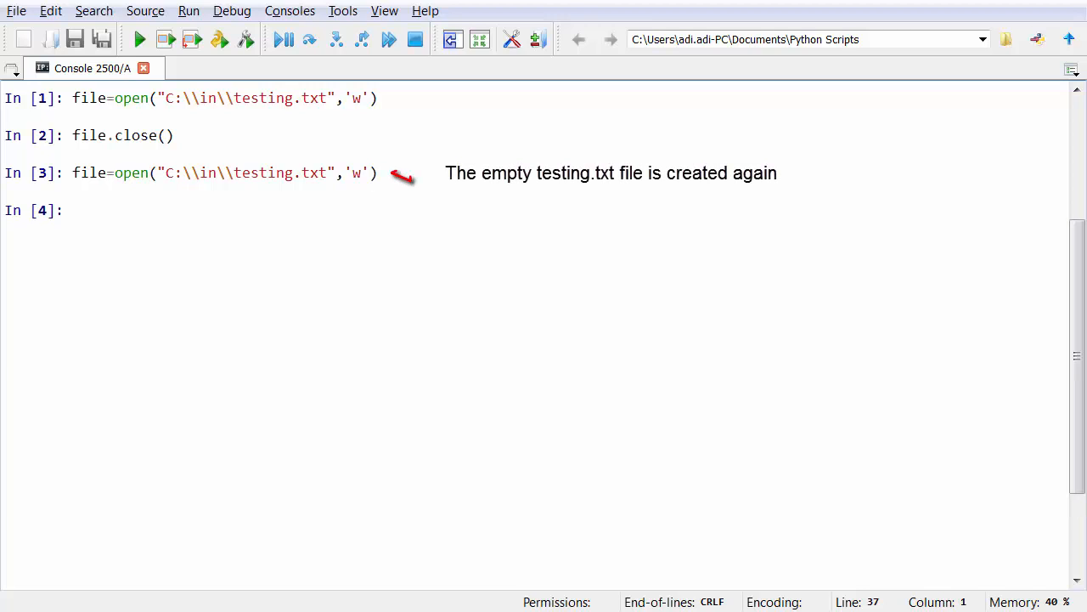
Step: Run file.write("Such a nice file that I am!") to put the sentence into testing.txt
text(file.write(")
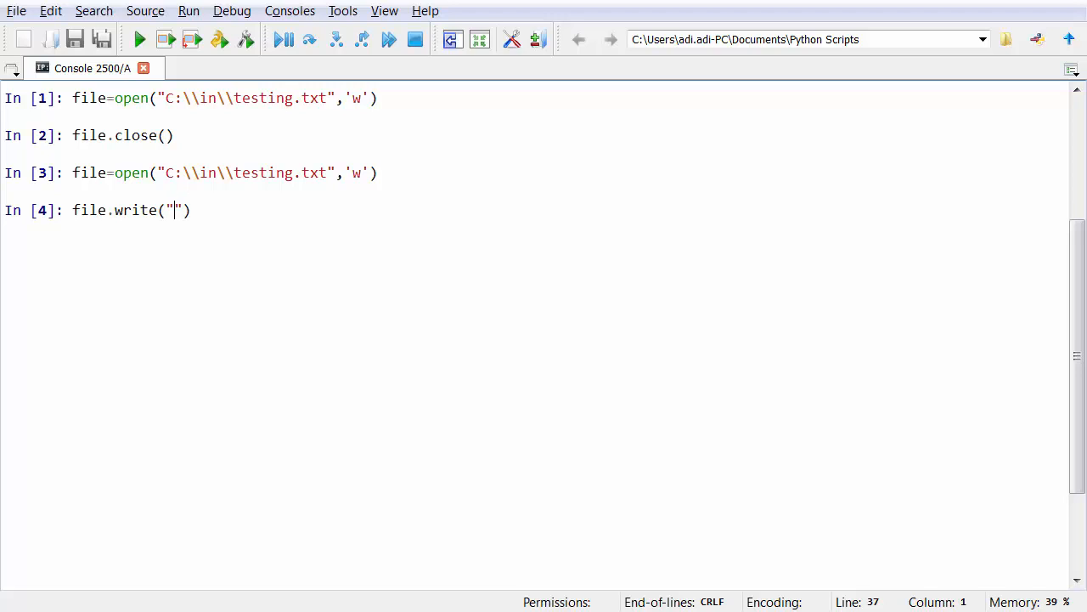
text(Such a nice fi)
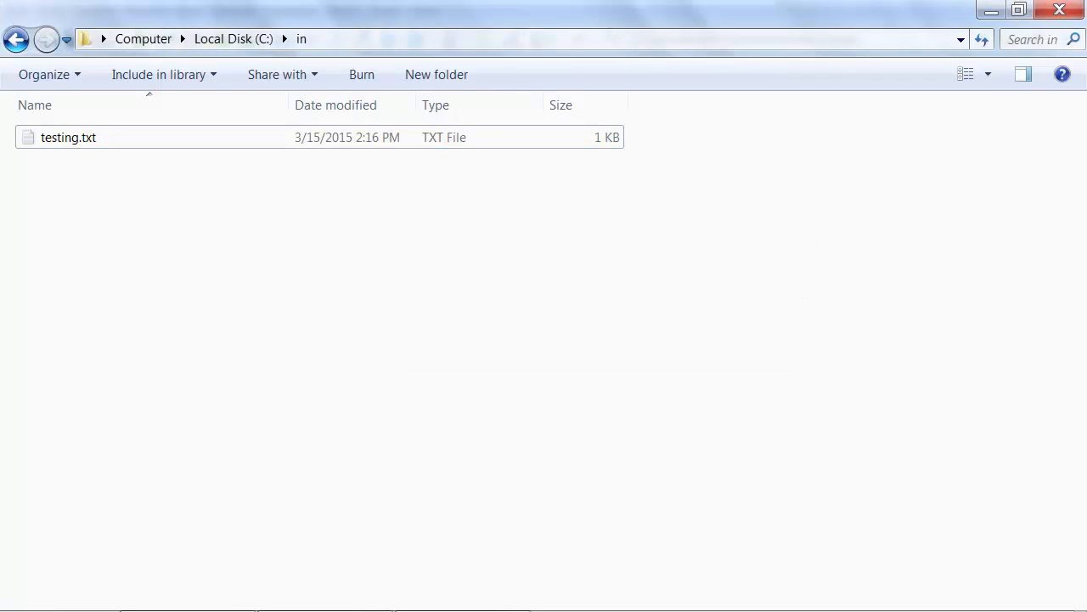
Step: Open testing.txt from Explorer to check its contents
double_click(68, 136)
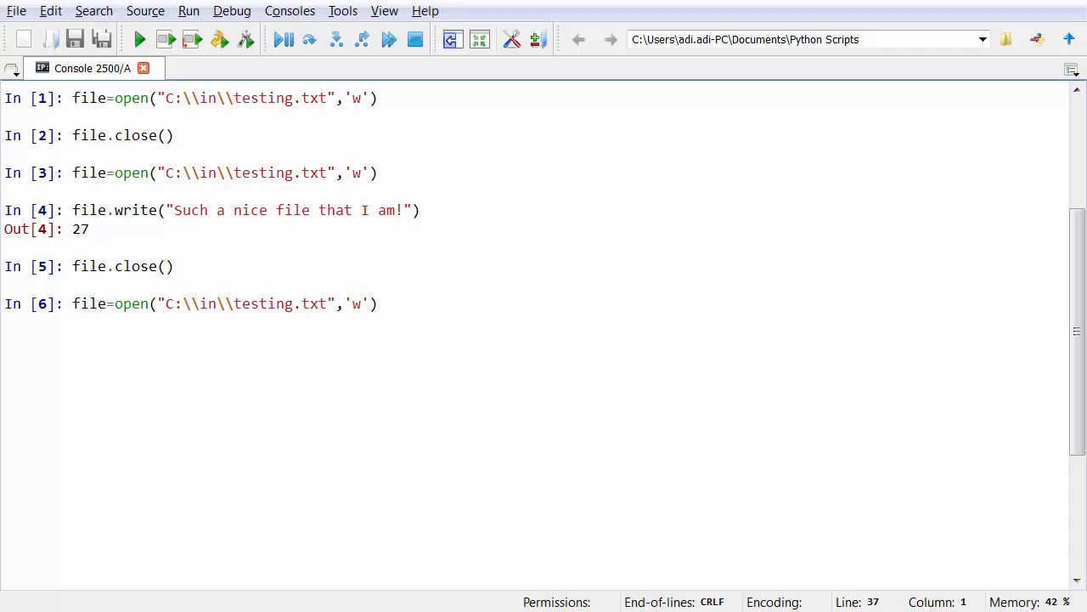
Step: Reopen testing.txt in 'r' mode and read it into content with file.read()
text(r)
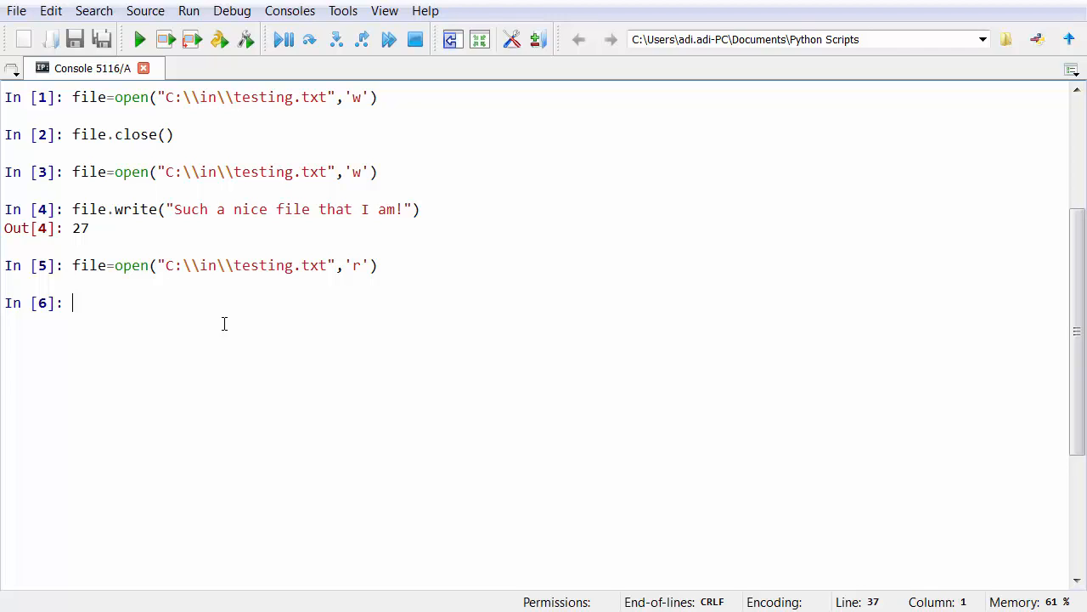
text(file)
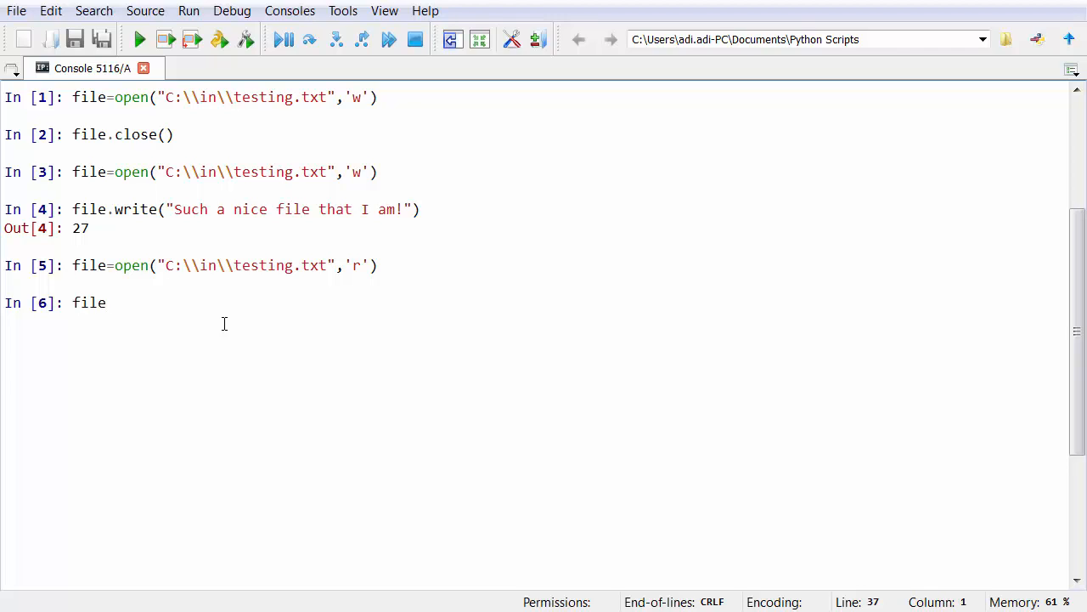
text(.read())
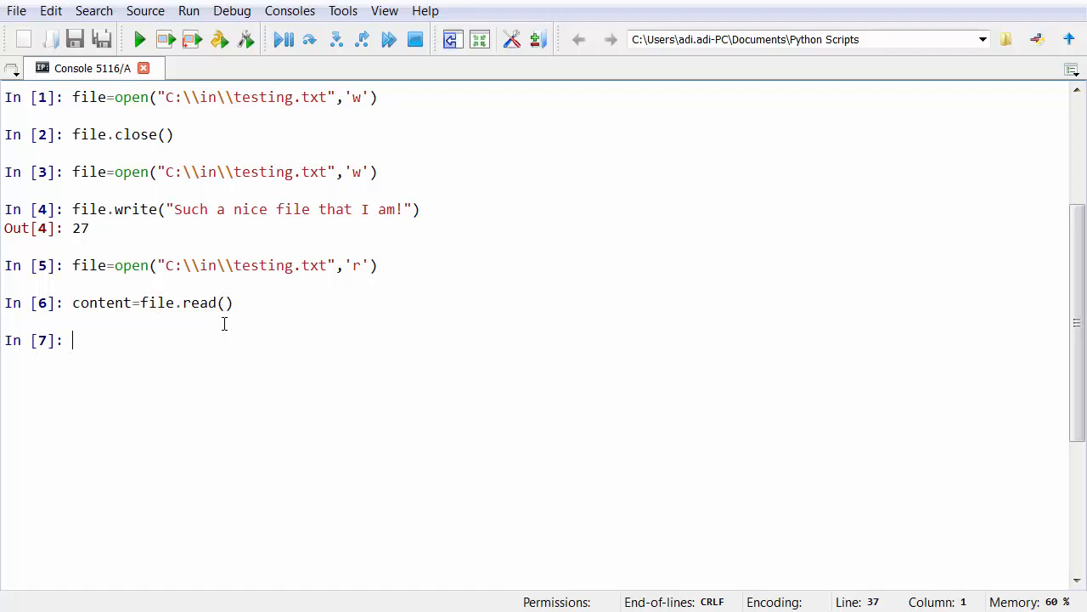
Step: Print content, showing Such a nice file that I am!, then begin file.close()
text(print(cont))
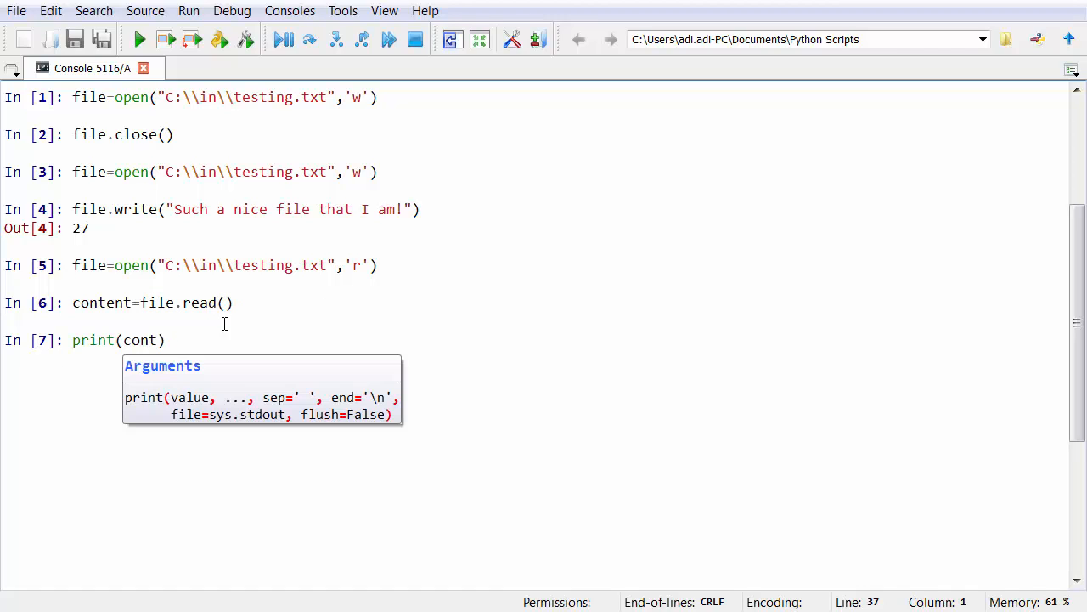
text(ent)
key(Return)
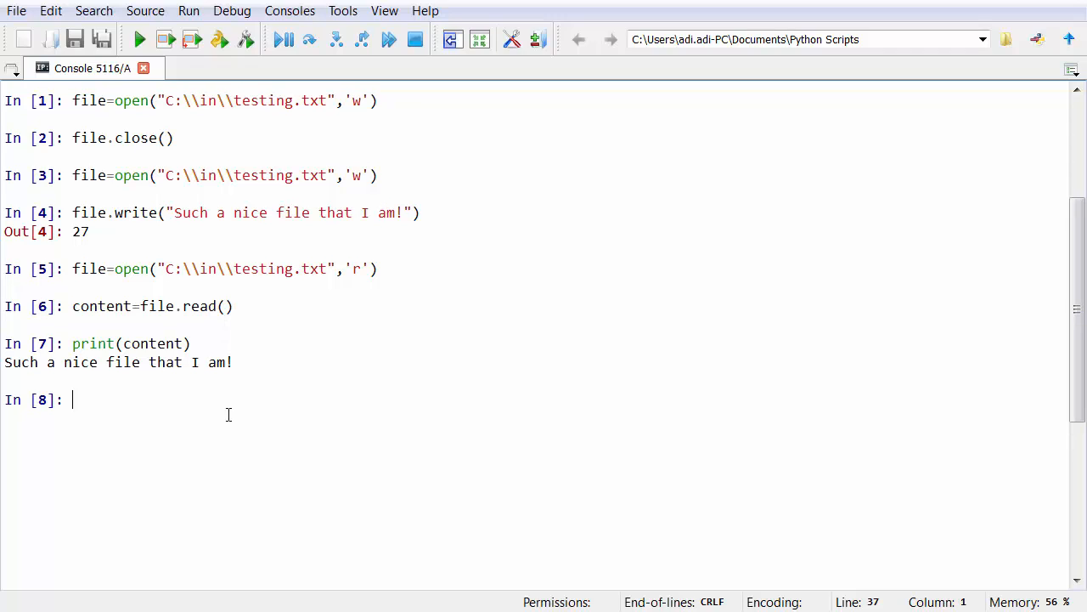
text(file.cl)
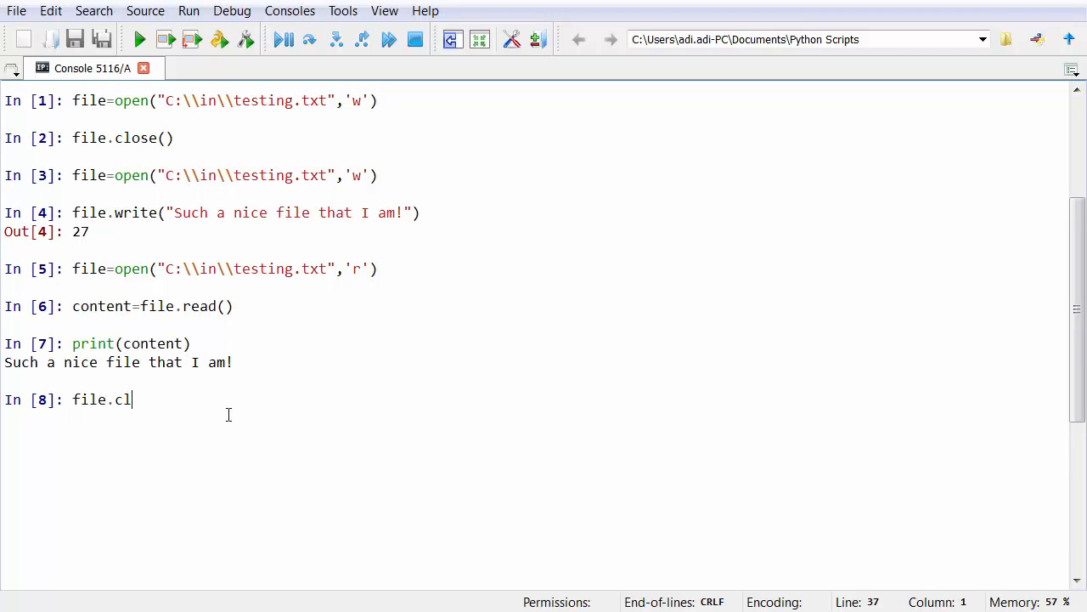